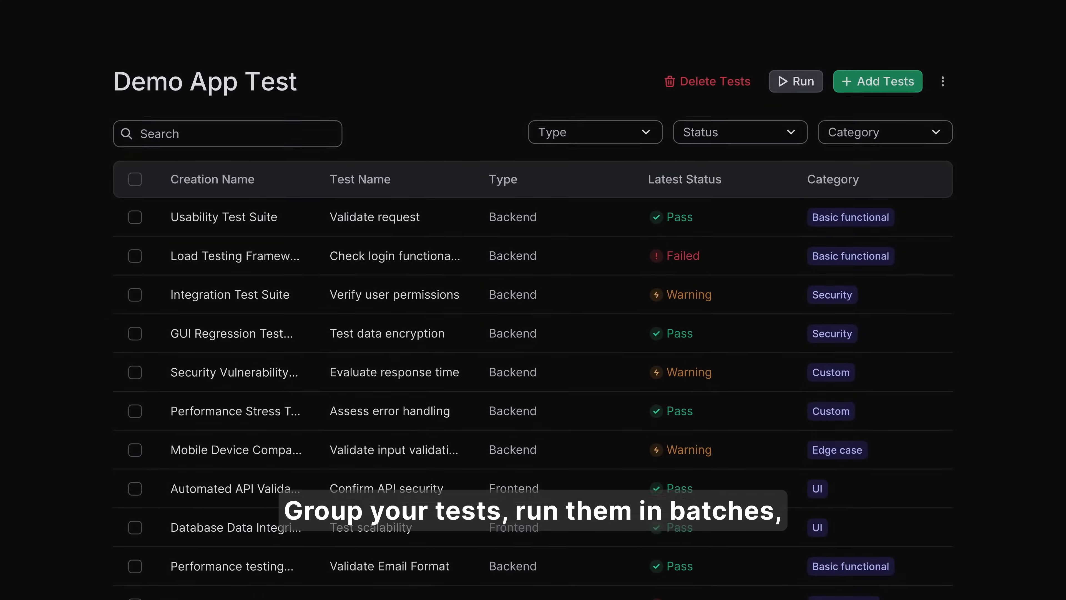
scroll(down, 3)
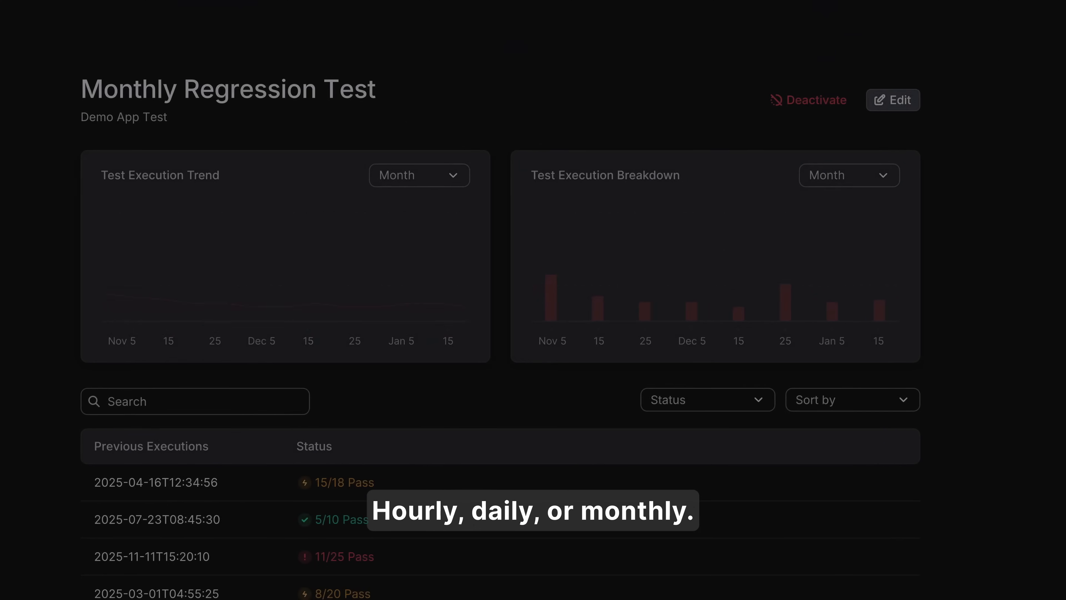
scroll(down, 3)
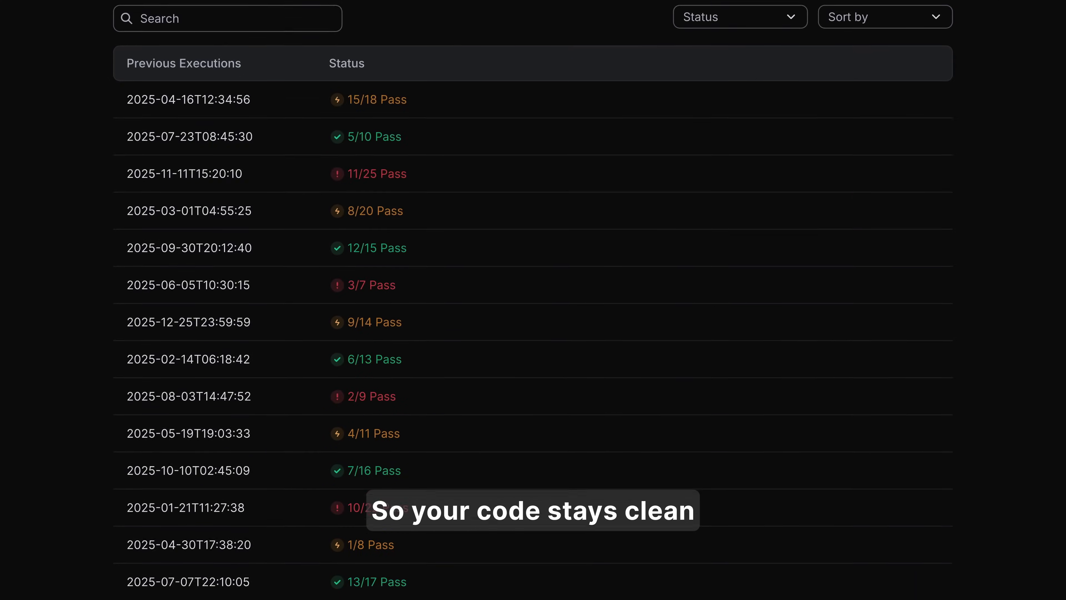